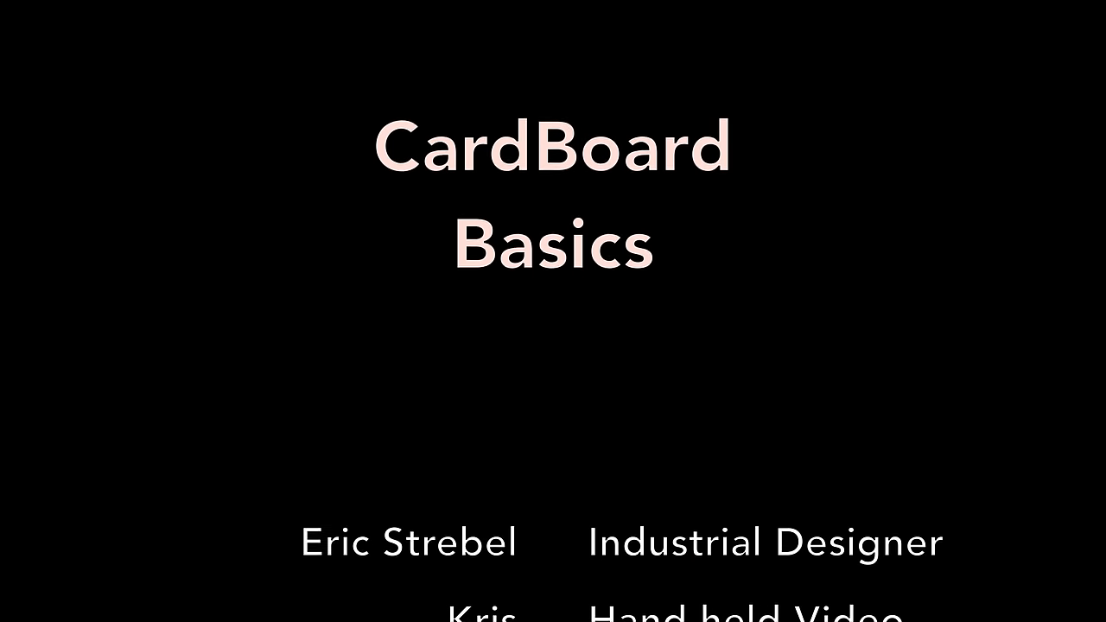
scroll("down", 3)
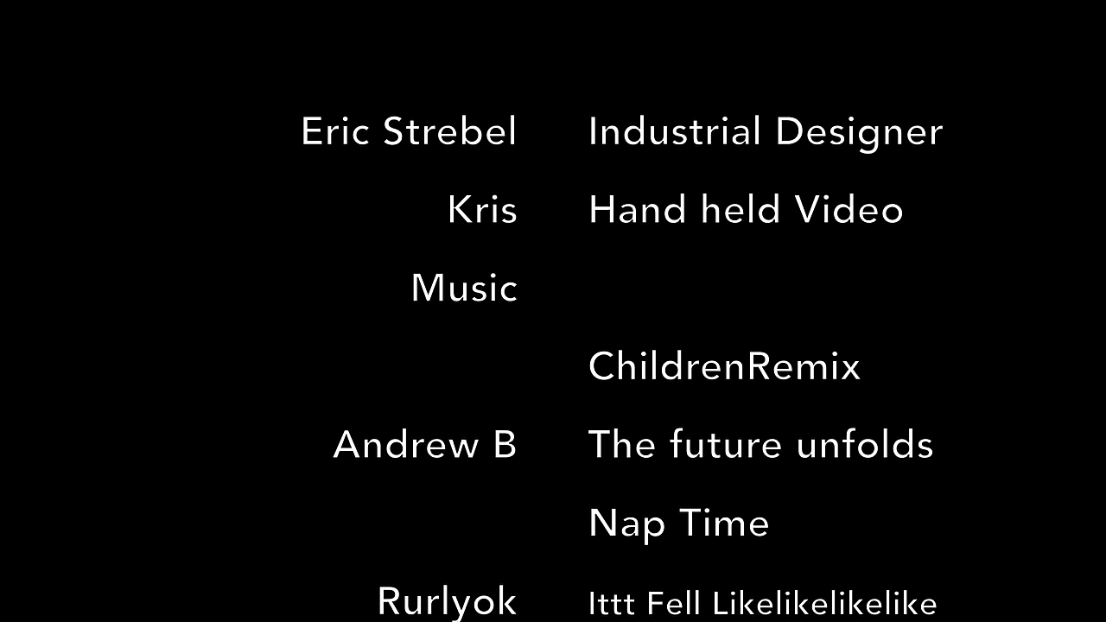